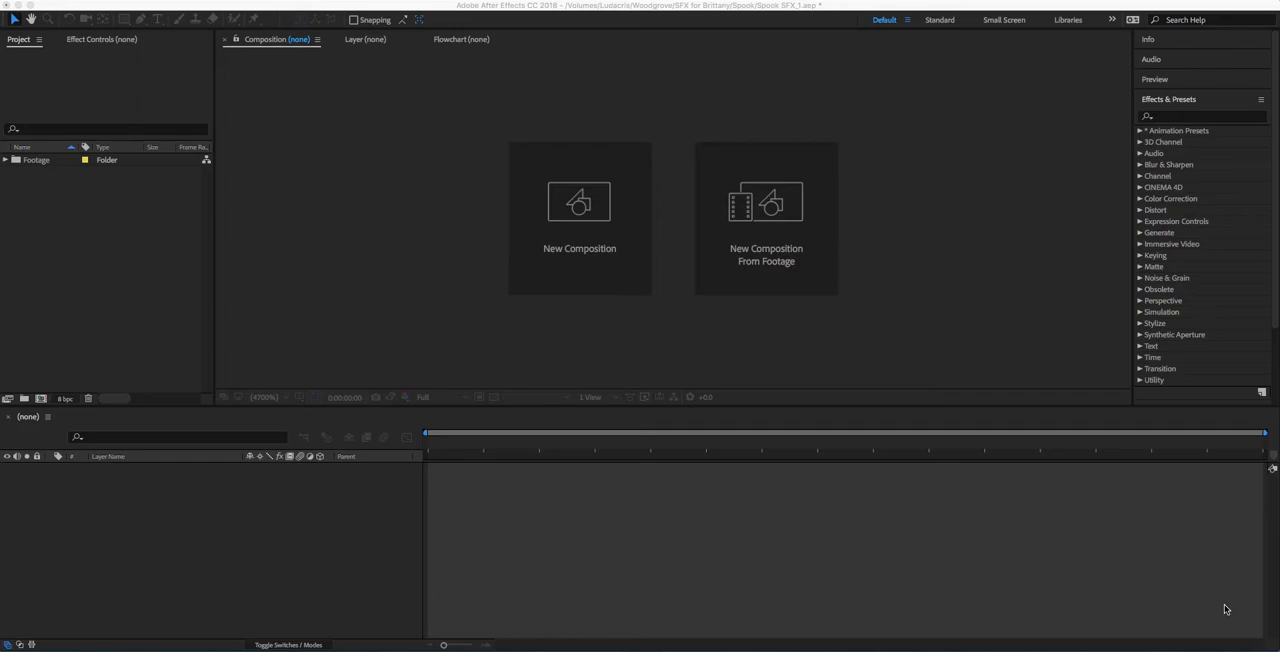
mouse_move(636, 264)
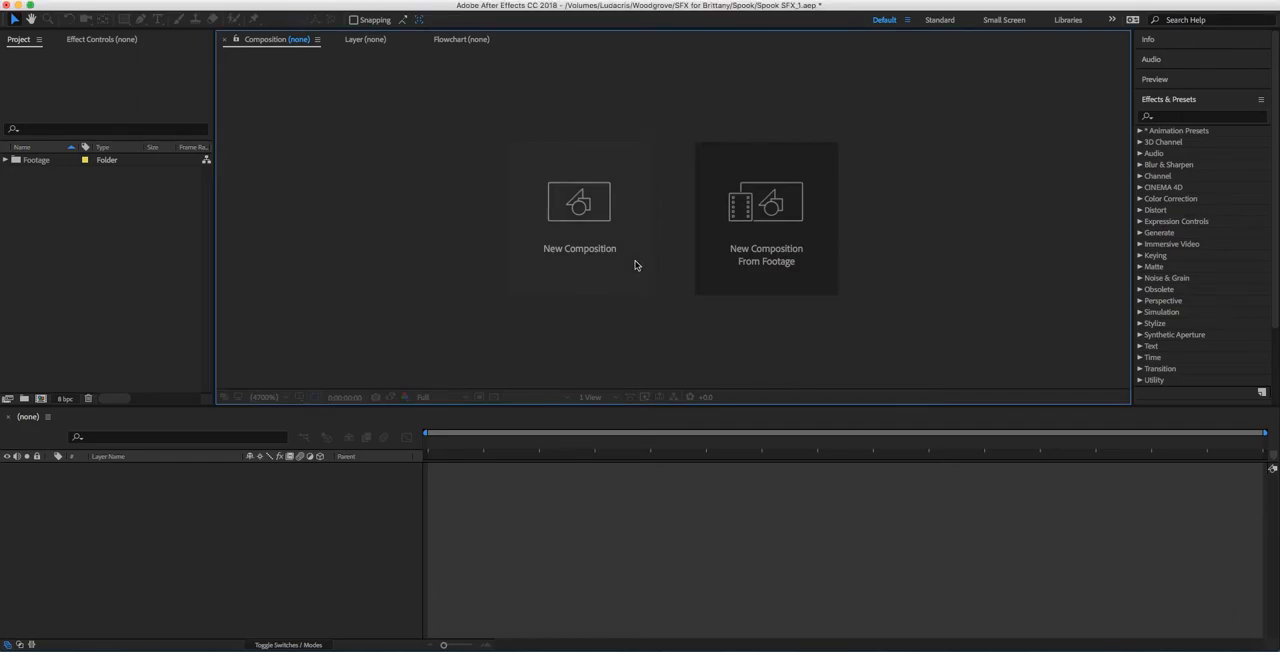
Step: Create a 1920×1080 composition named Smoke Effect with a pale near-white background colour
click(580, 204)
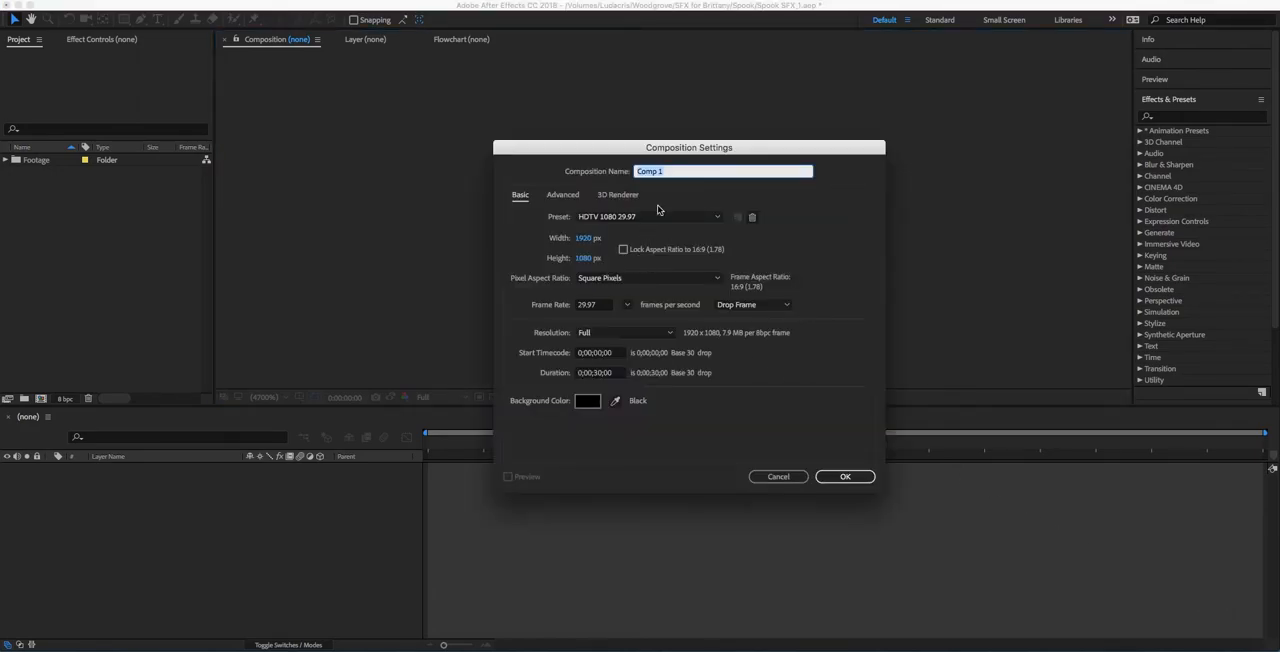
text(Smoke Effect)
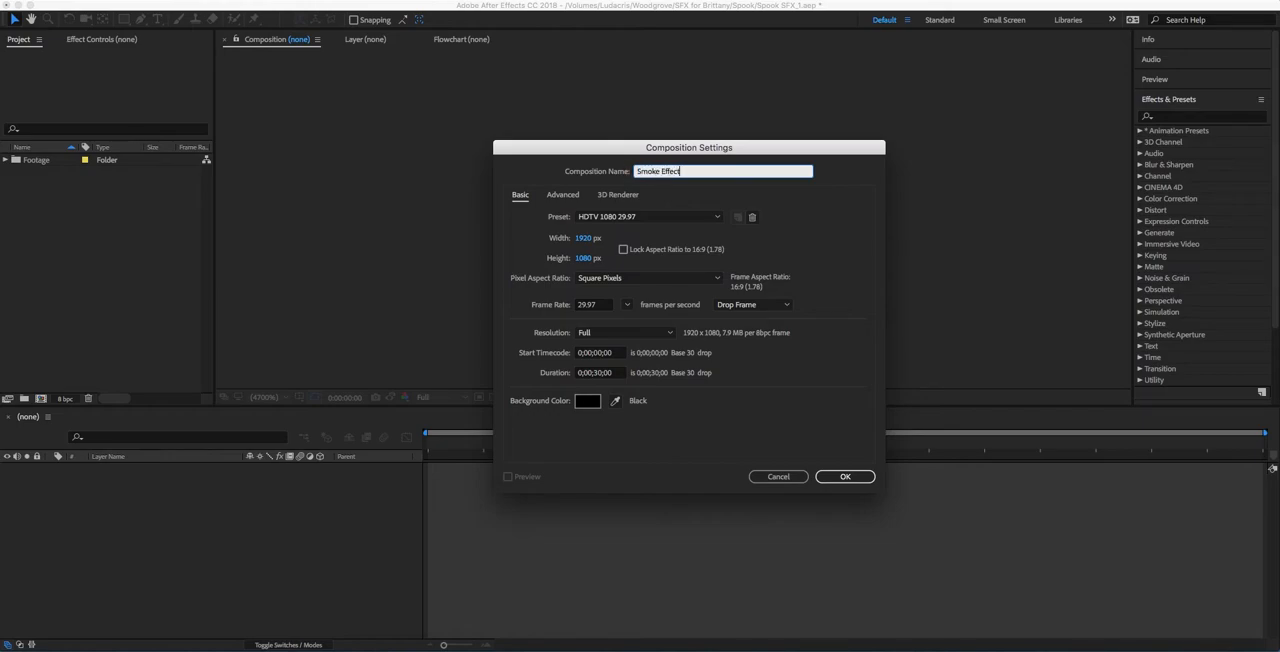
mouse_move(588, 388)
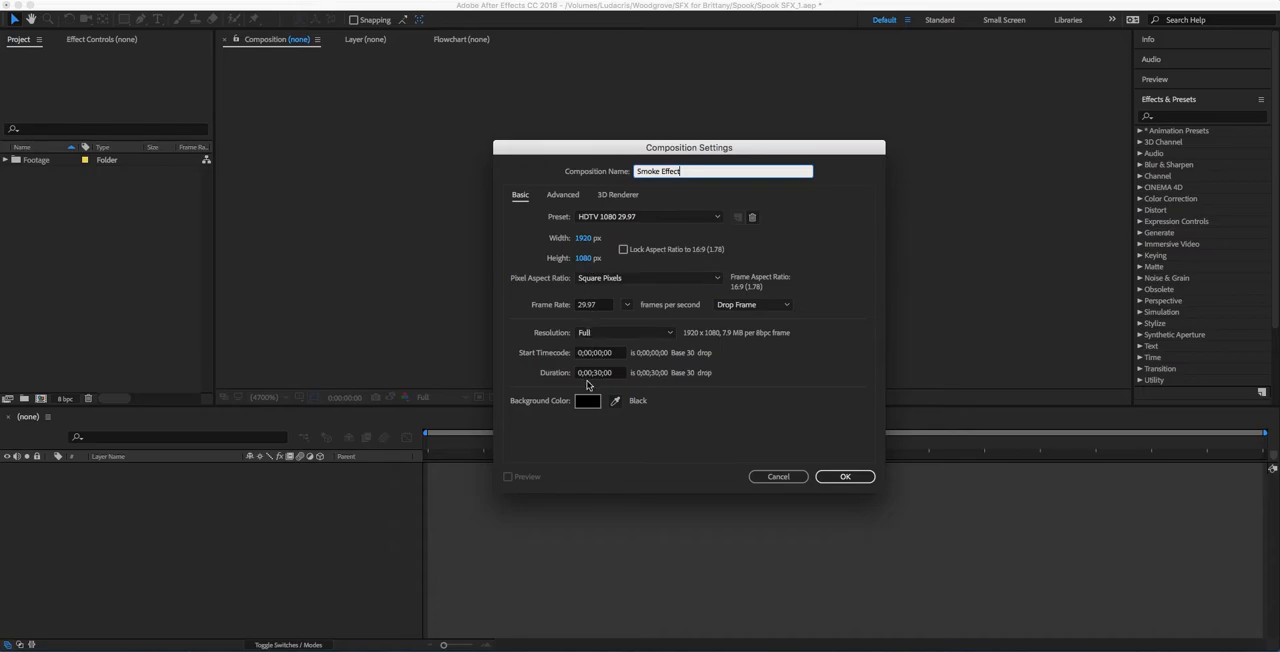
click(588, 400)
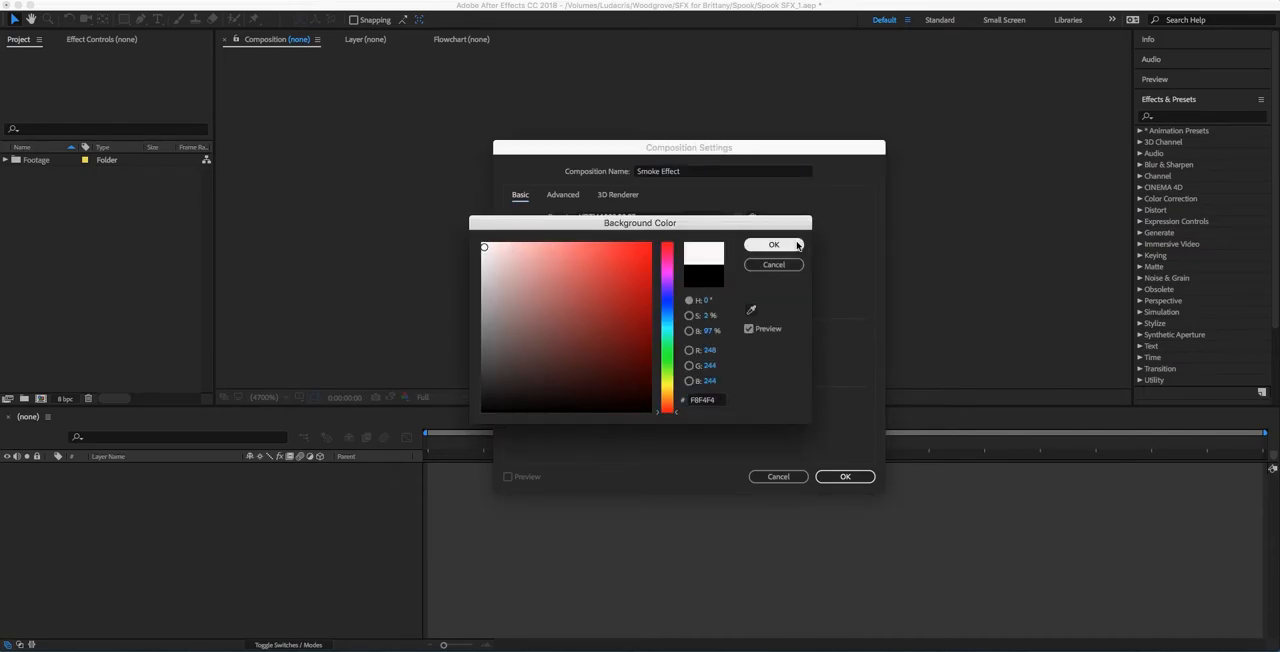
click(774, 244)
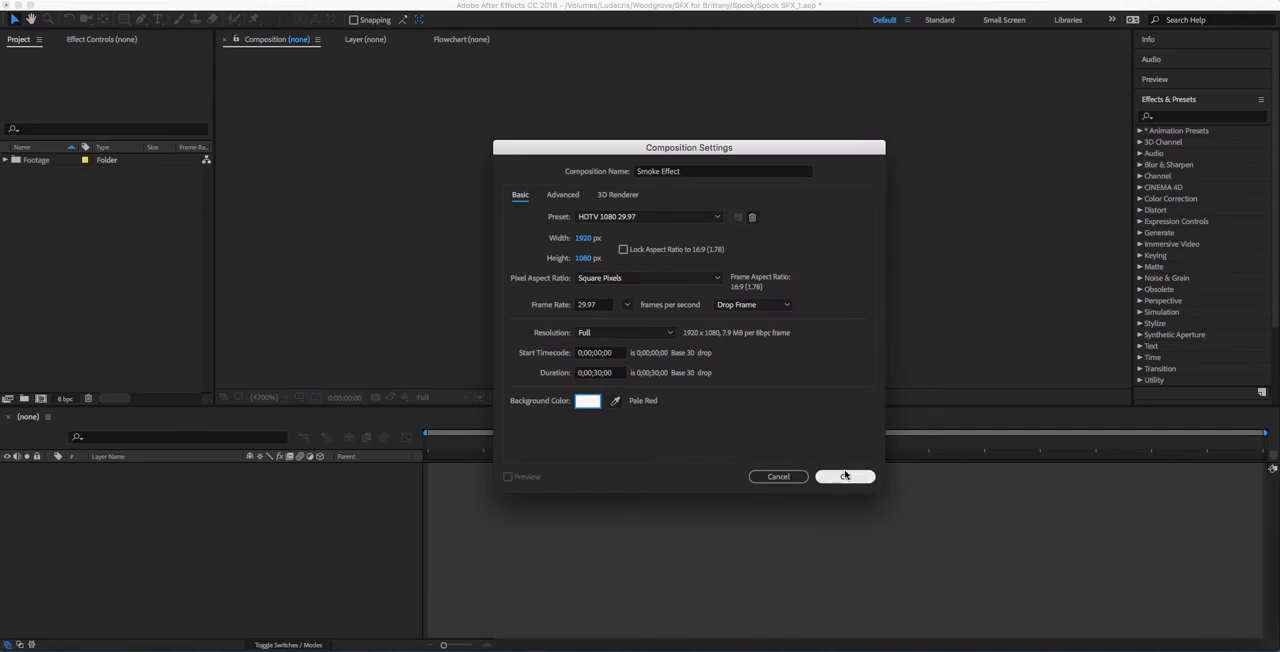
click(844, 476)
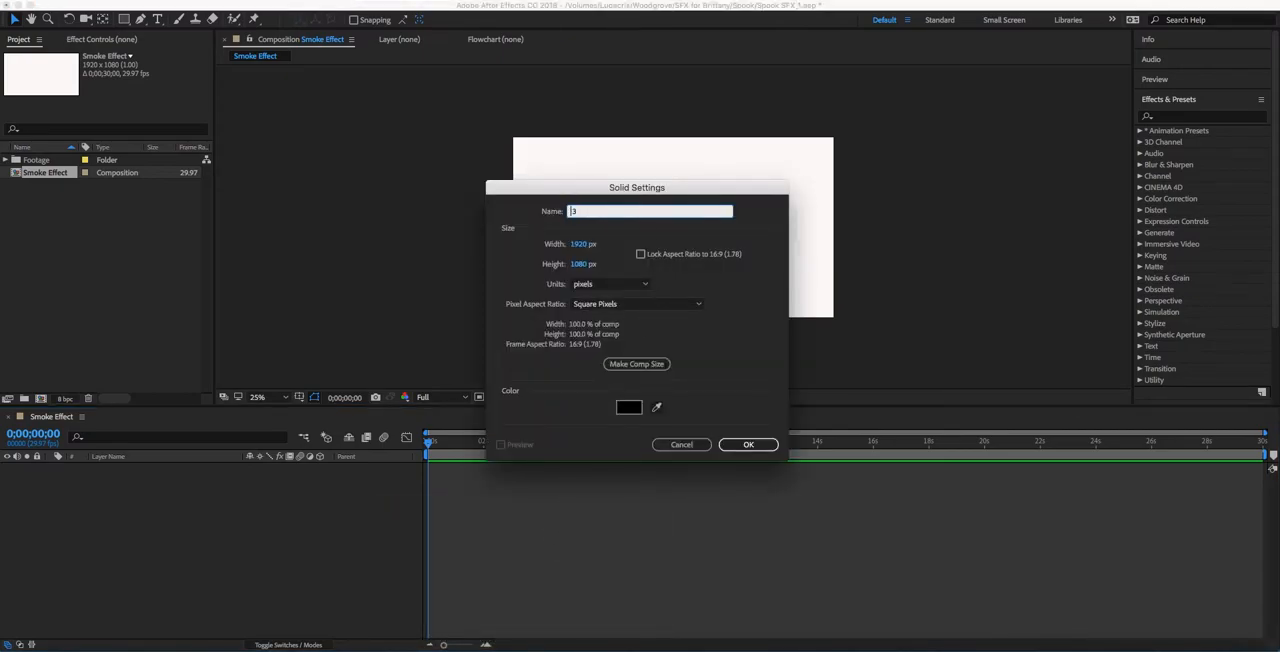
Step: Add a black 5000×5000 px solid layer named Smoke to the composition
text(Smoke)
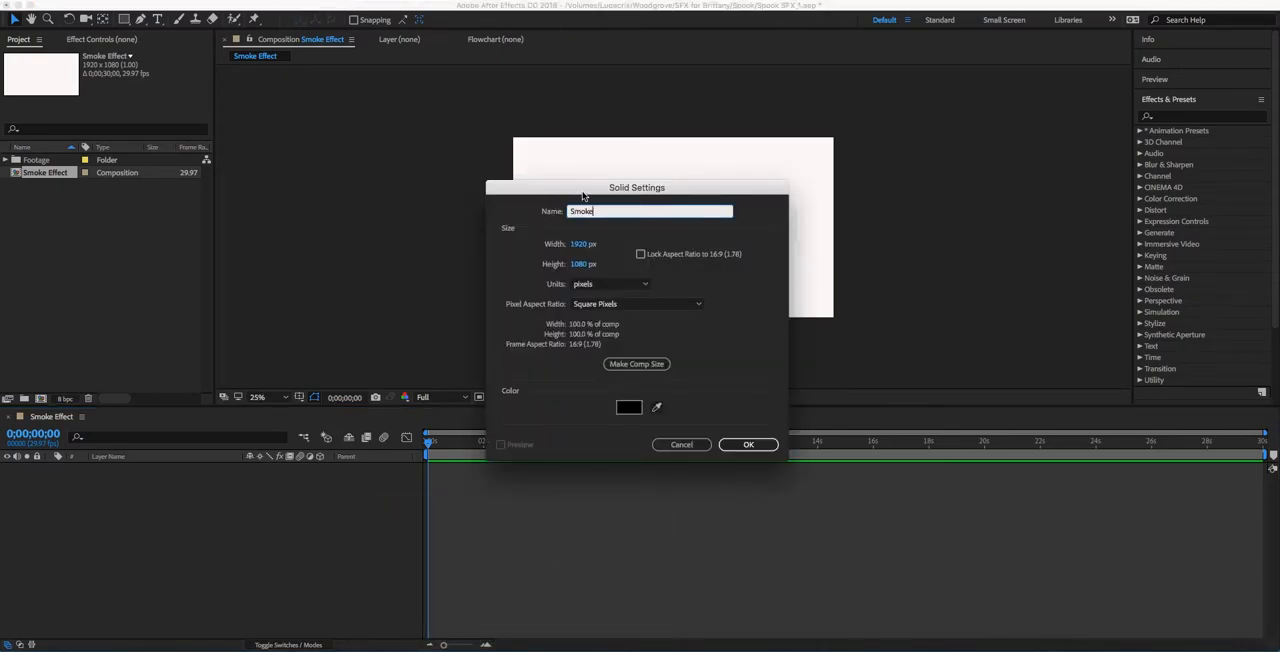
click(628, 406)
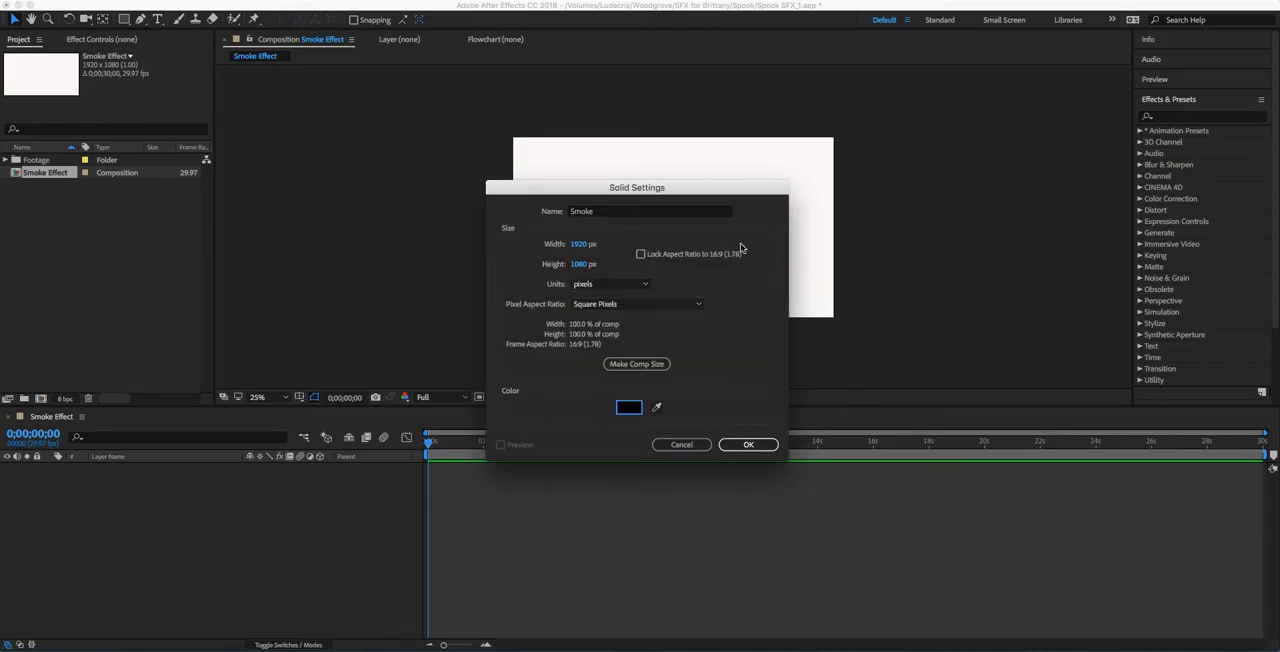
triple_click(596, 244)
text(5000)
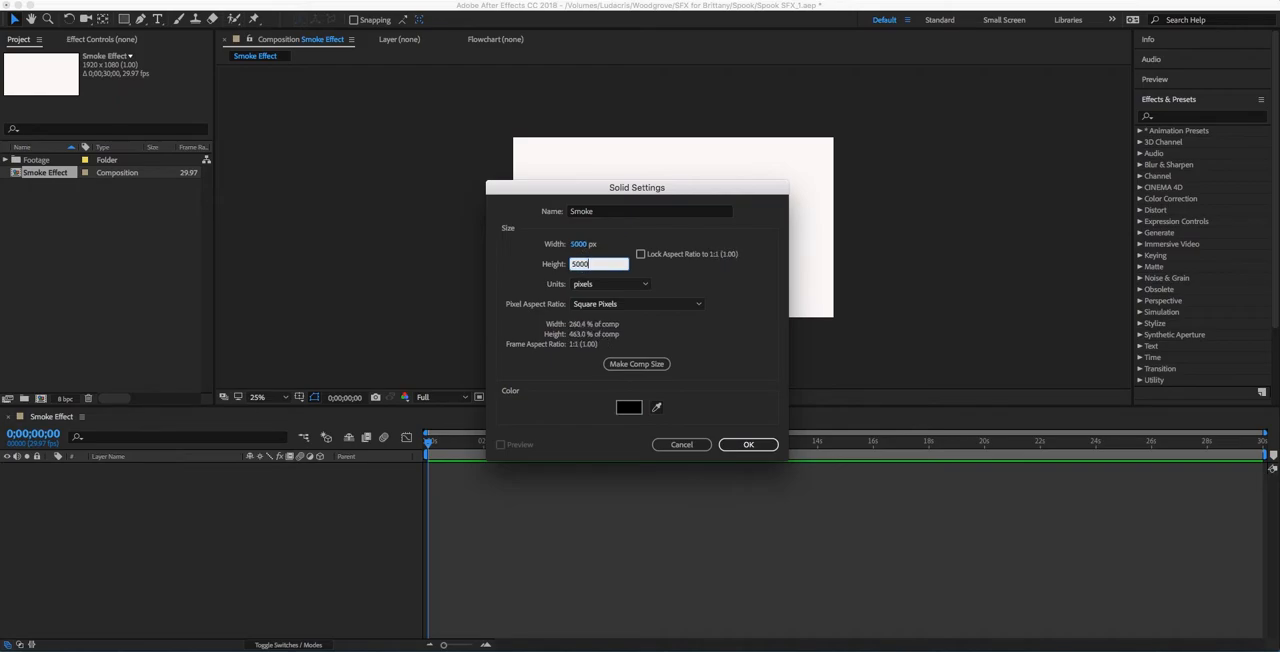
click(748, 444)
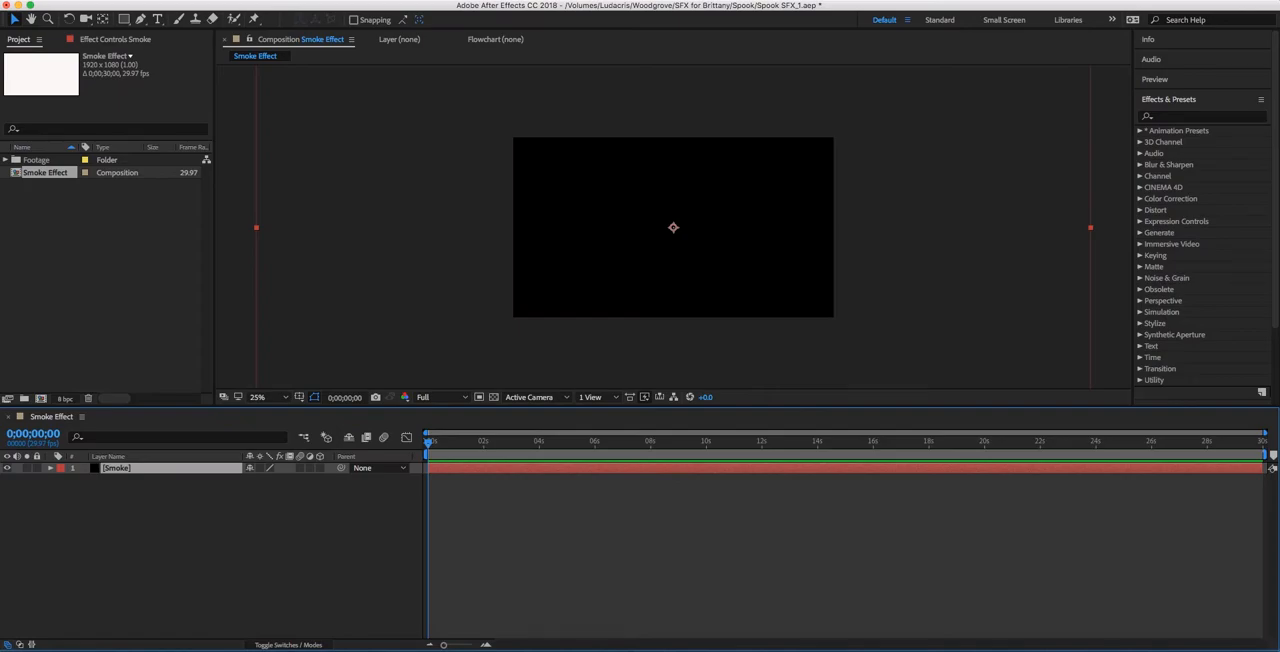
Step: Mask the Smoke solid to an angular arrow-like shape with the Pen tool and search for Turbulent Displace
click(256, 396)
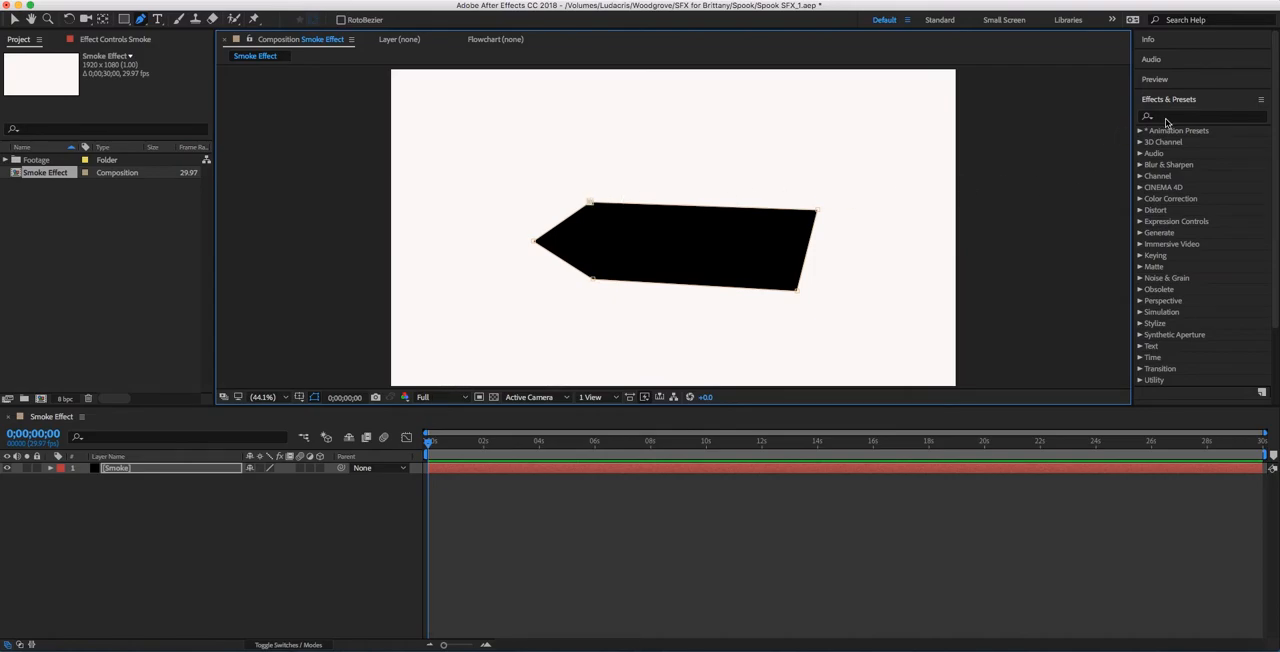
text(turb)
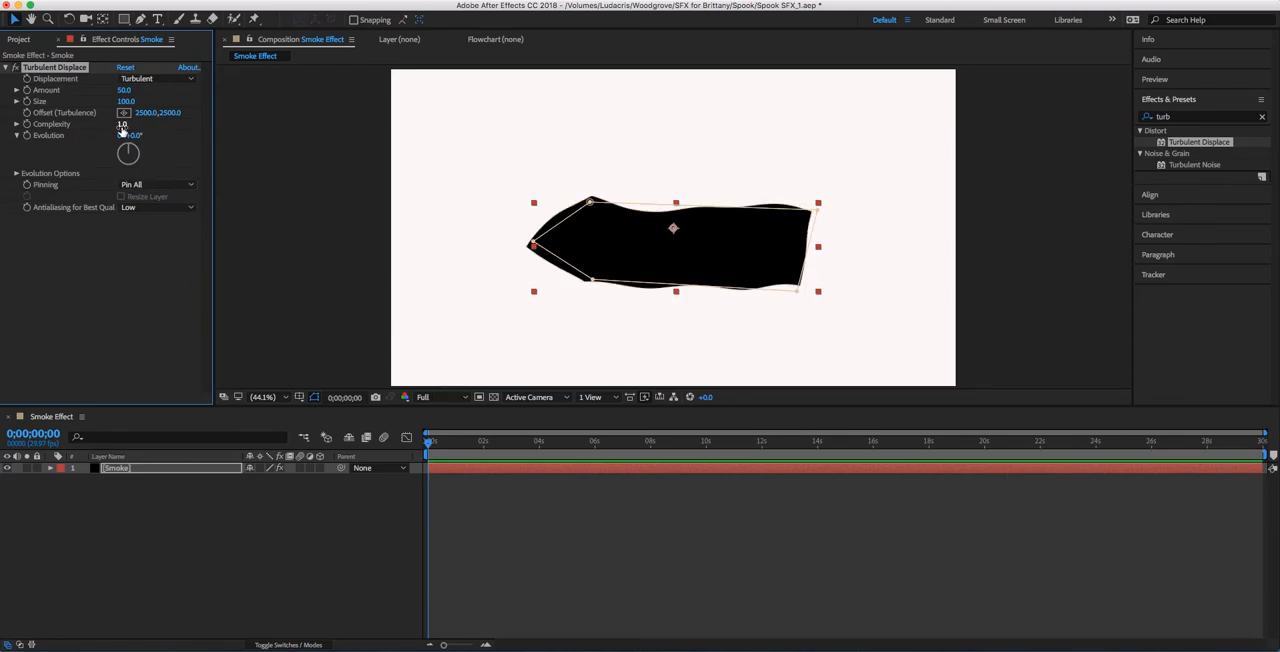
Step: Raise Turbulent Displace Complexity so the Smoke shape's edges turn ragged and torn
double_click(126, 124)
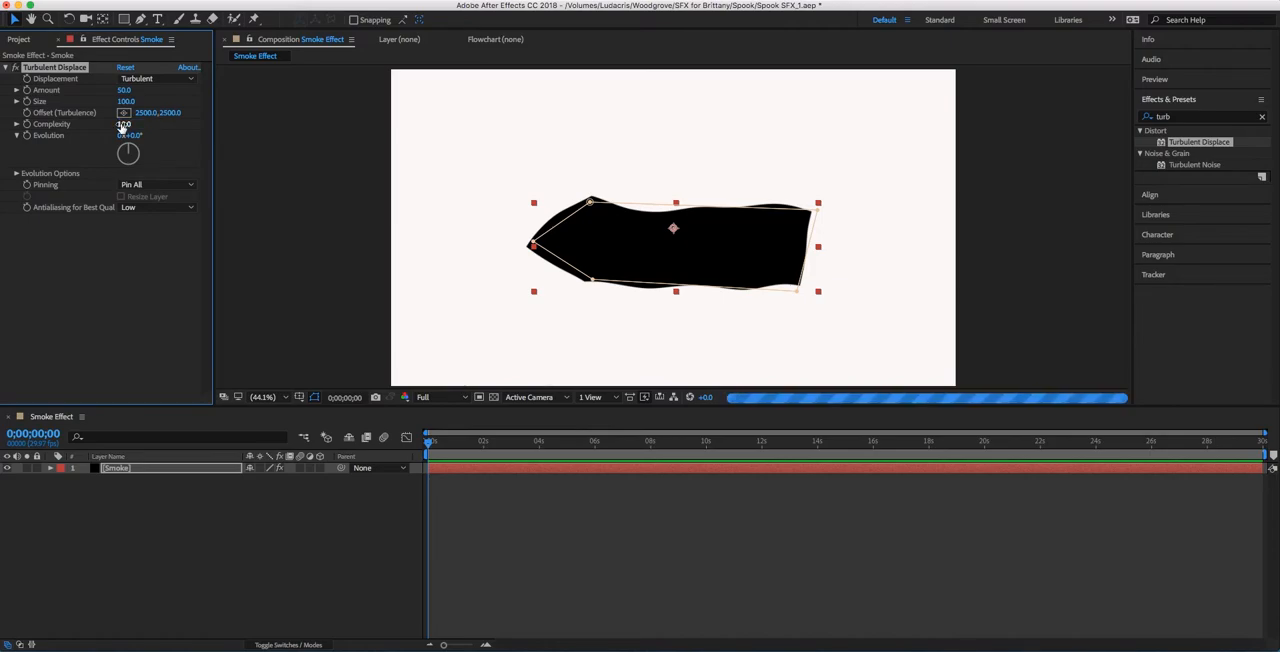
click(124, 124)
text(10)
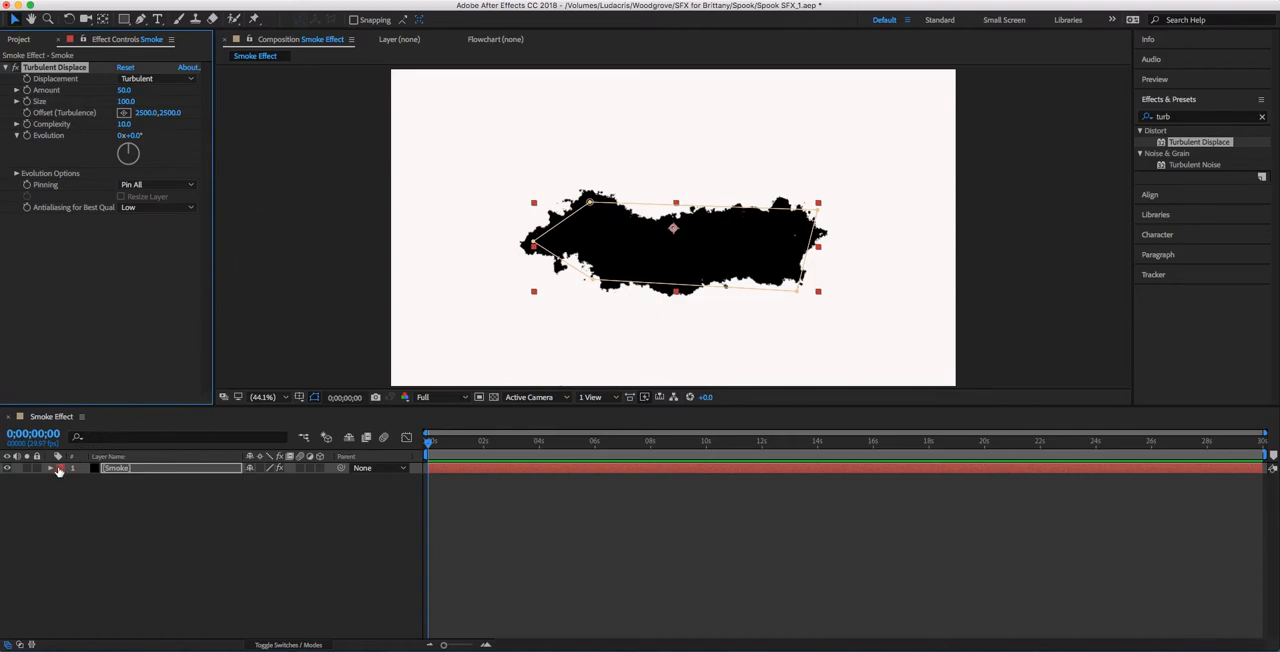
Step: Give Mask 1 a large feather so the Smoke shape softens into a cloudy puff
click(48, 468)
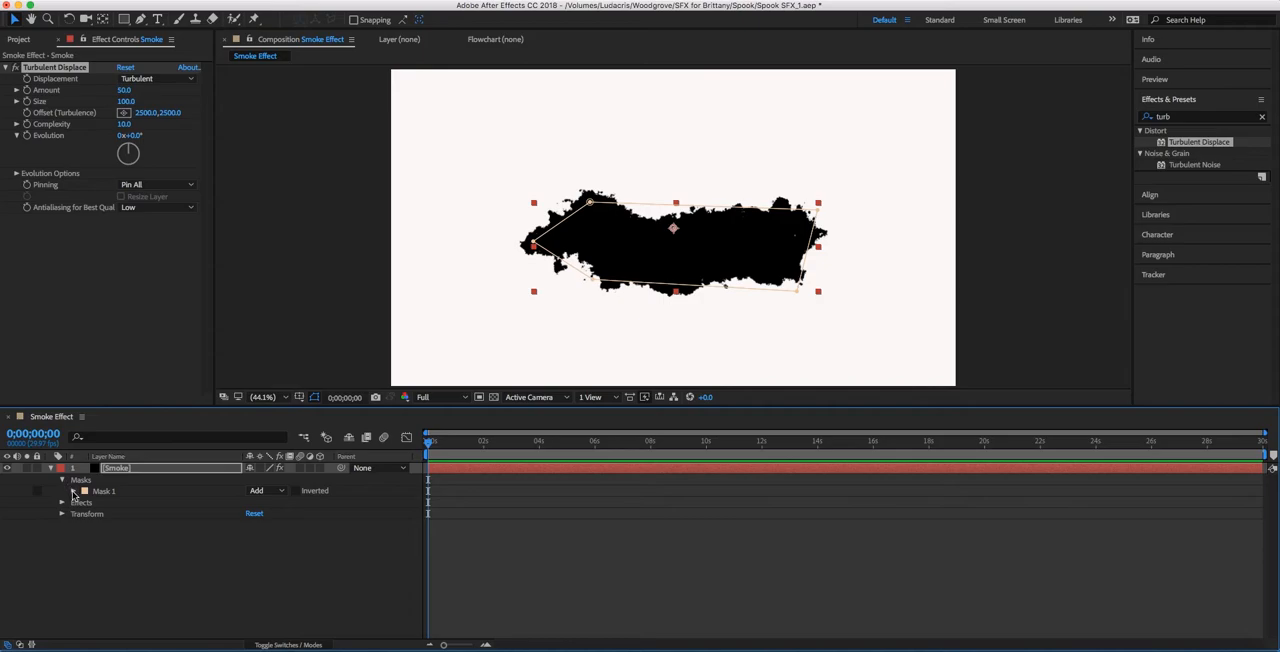
click(74, 490)
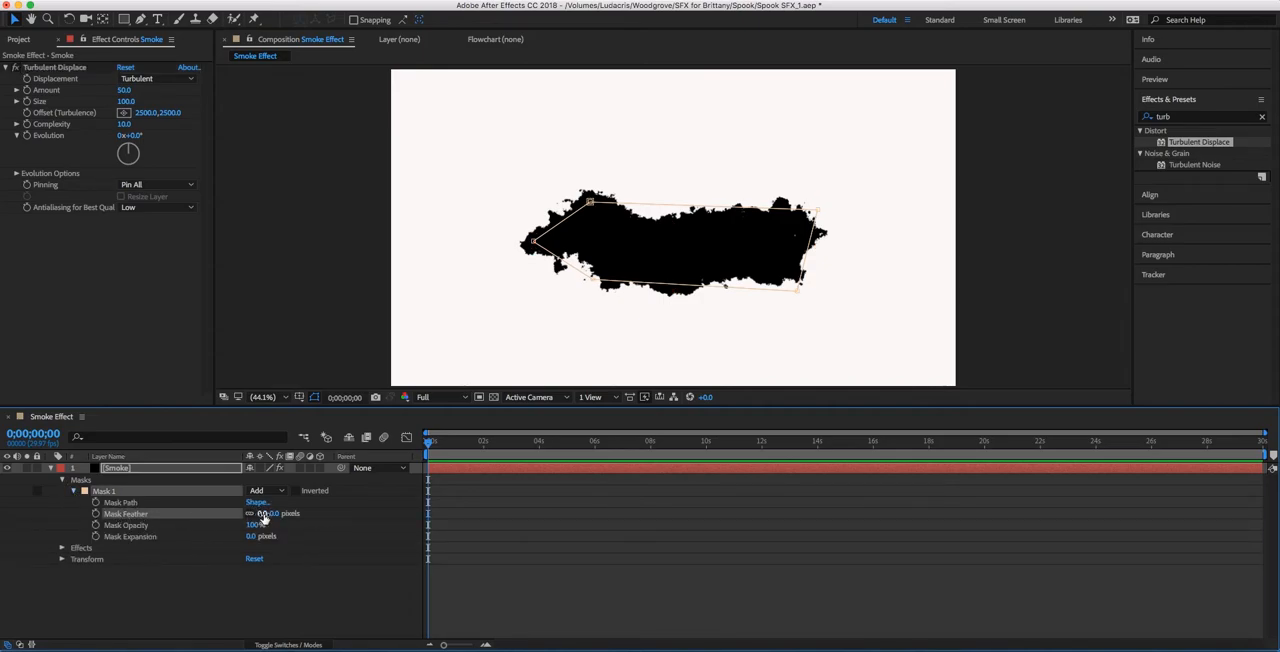
drag(270, 512, 324, 518)
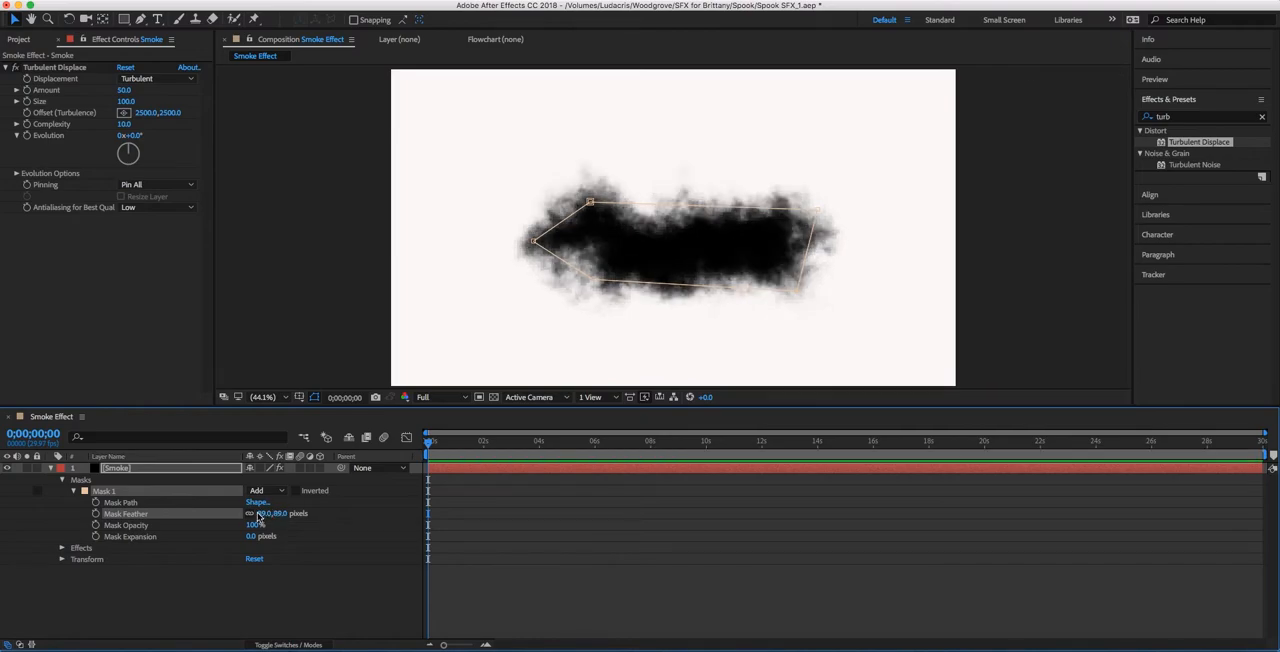
drag(276, 512, 310, 512)
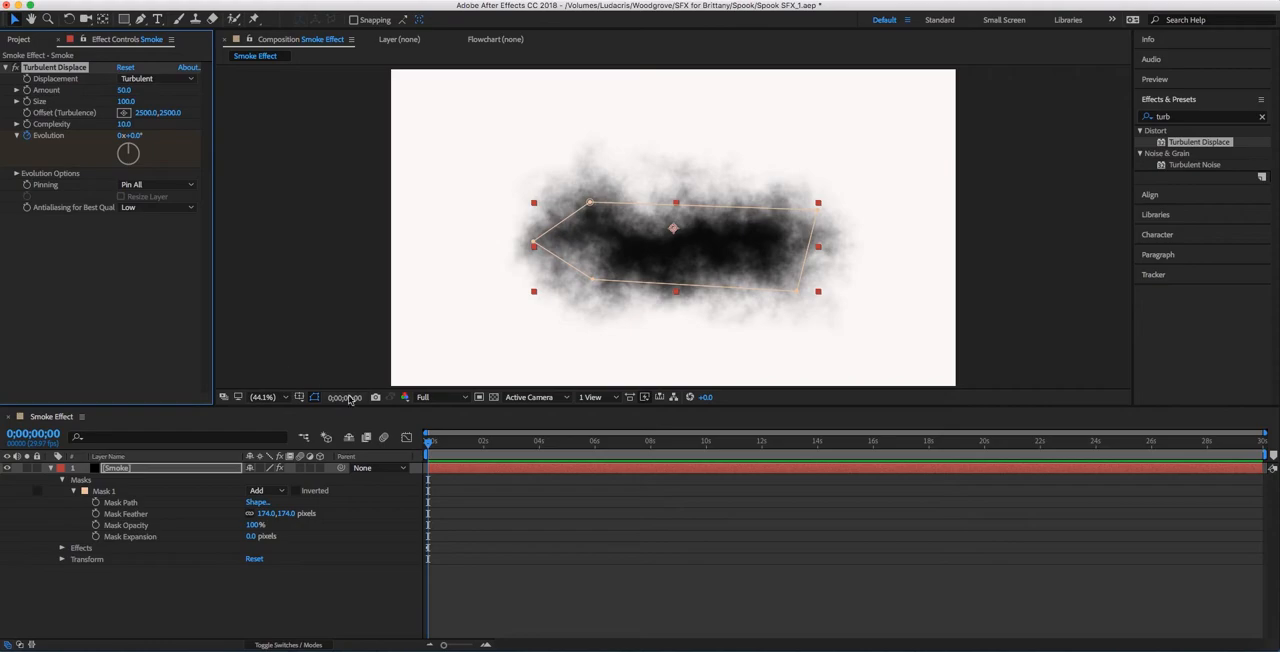
mouse_move(428, 442)
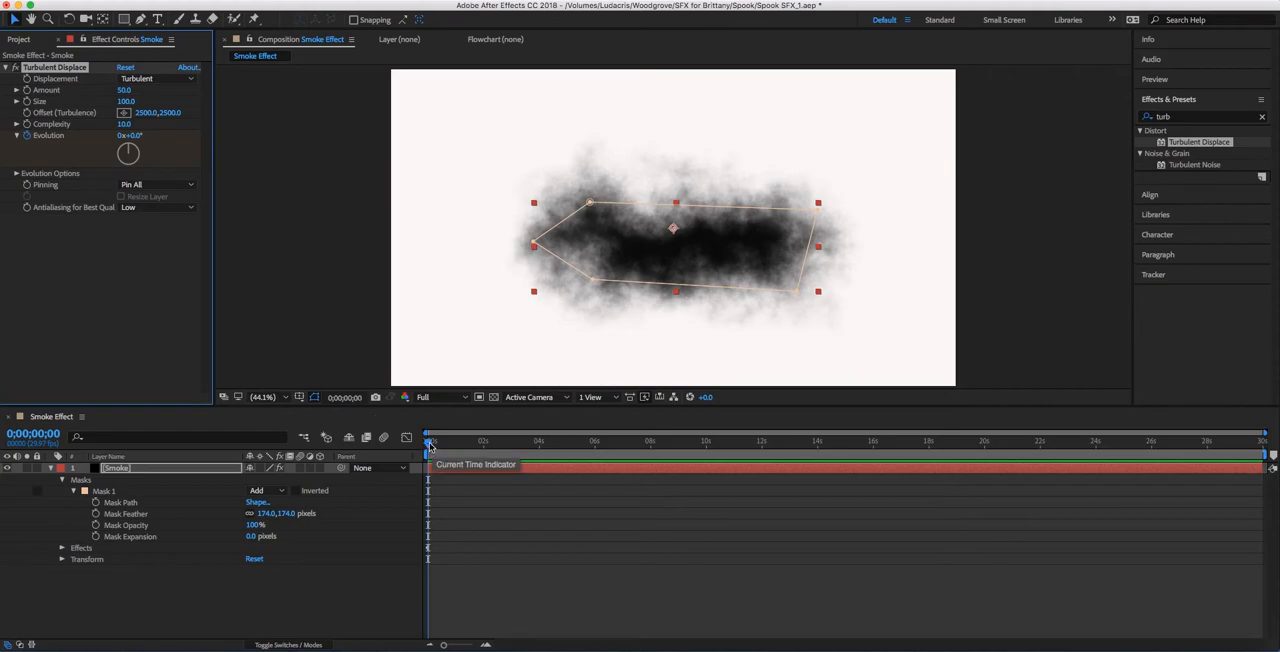
Step: Keyframe Turbulent Displace Evolution from the first frame to a new value at the last frame
click(1240, 440)
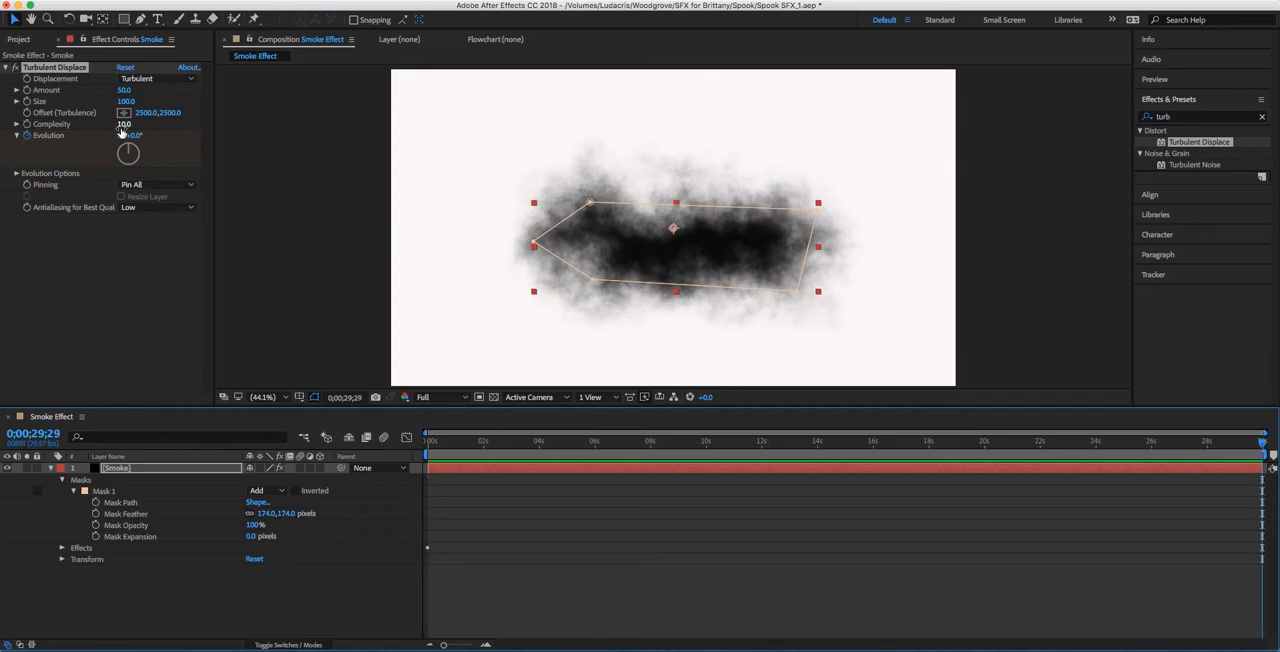
double_click(130, 136)
text(1)
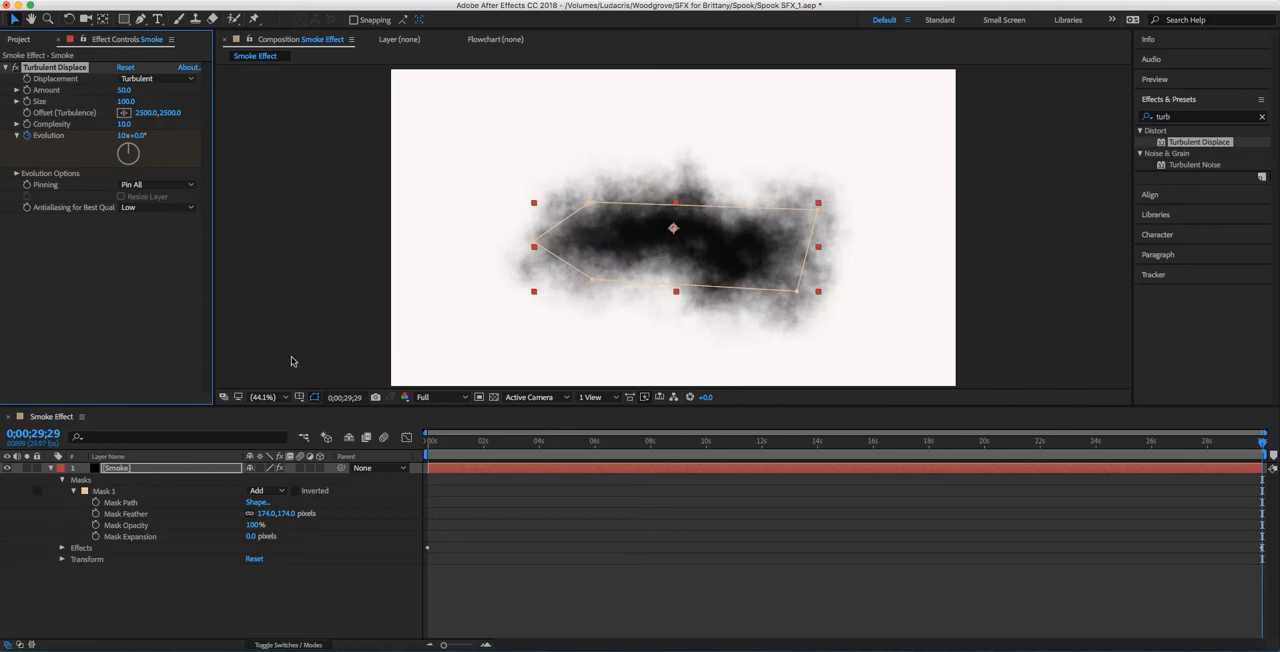
click(428, 440)
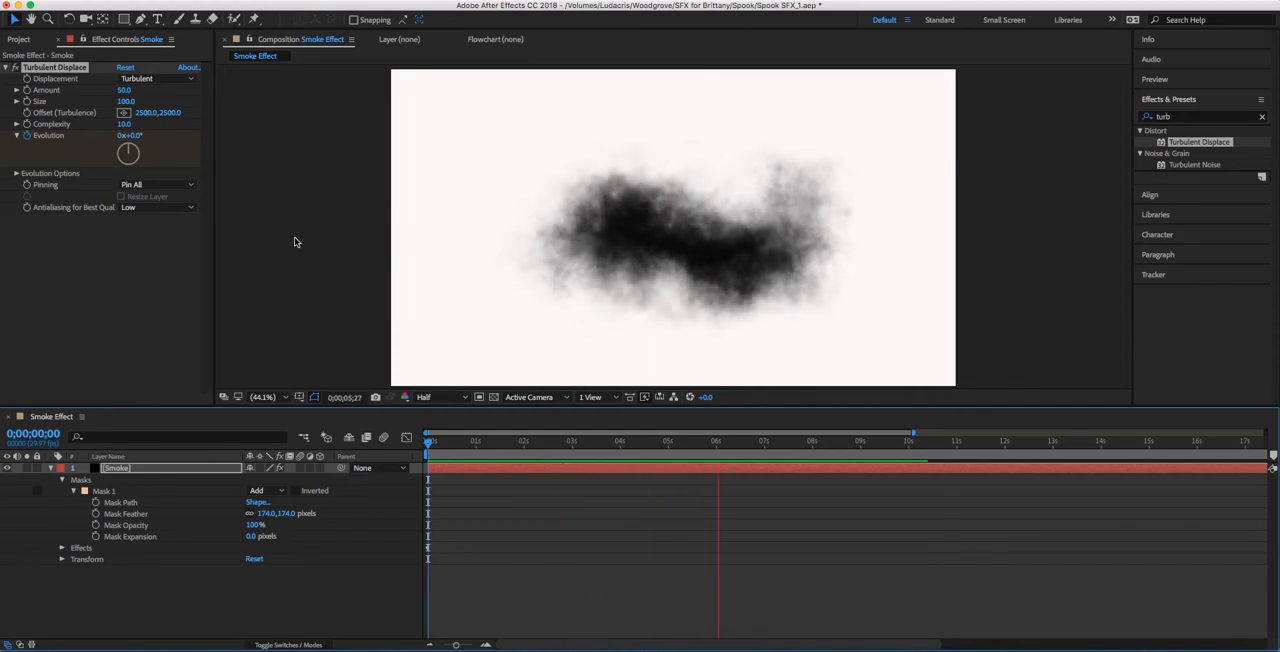
Step: Keyframe the Mask Path so the smoke's shape changes across the timeline
click(852, 440)
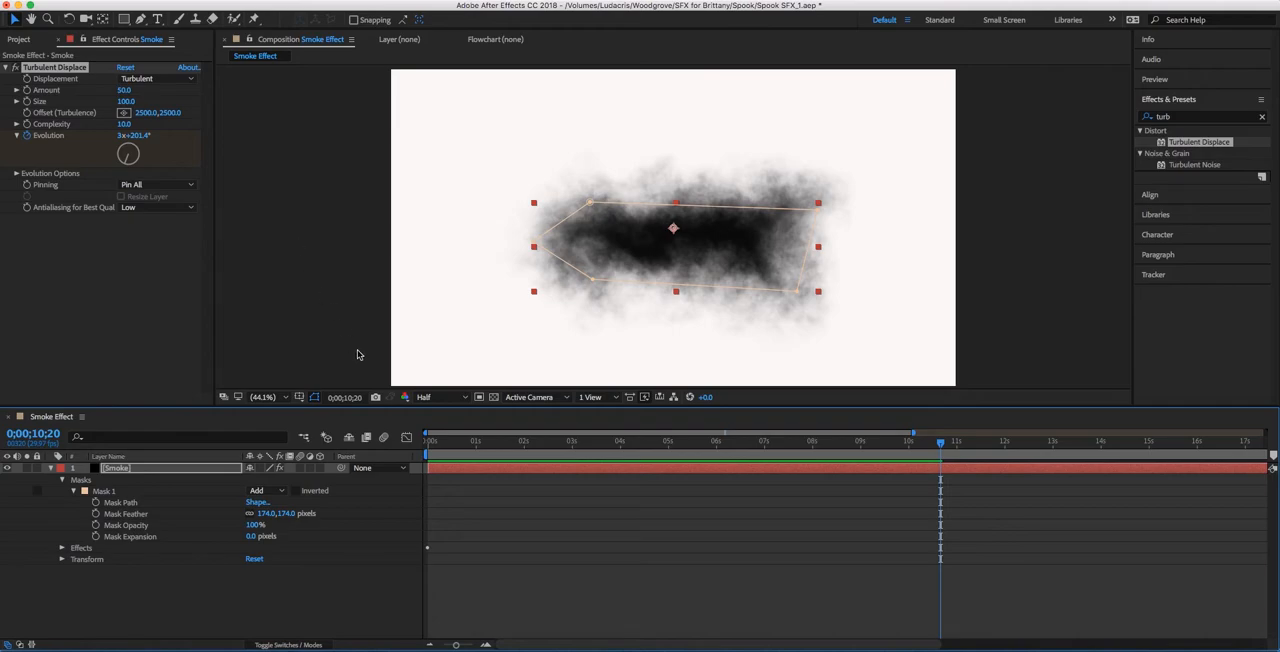
click(428, 440)
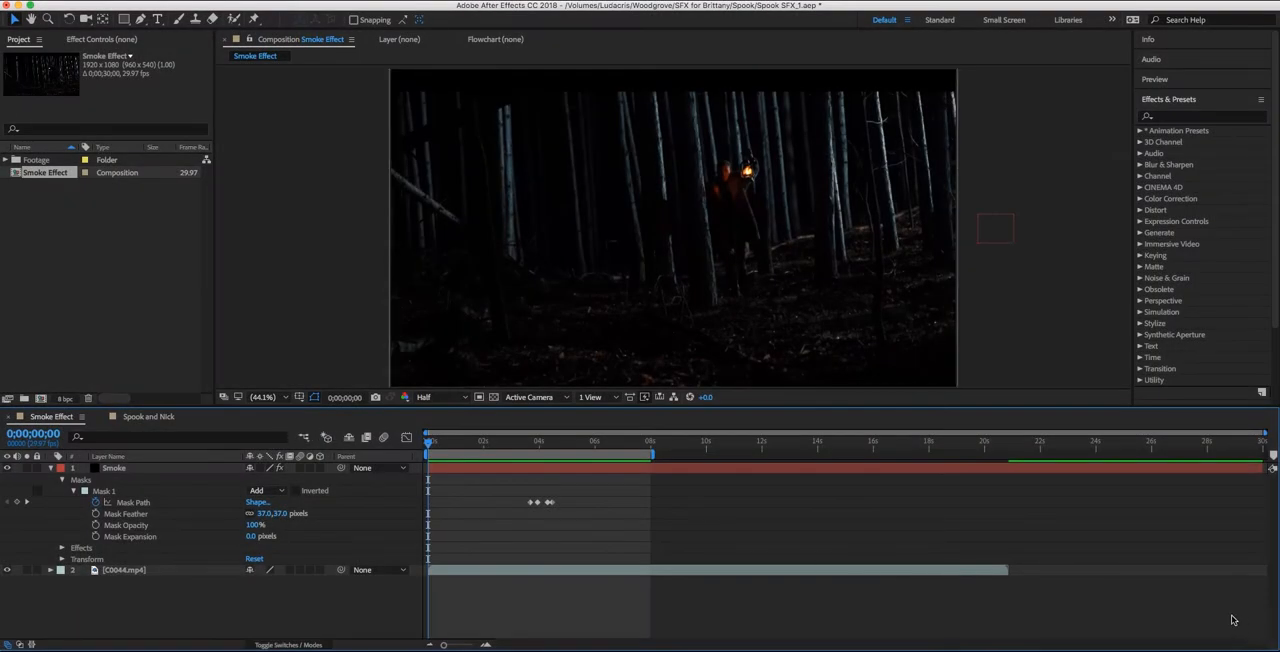
Step: Duplicate the Smoke layer and rename the copies Smoke (dark) and Smoke (light)
click(436, 444)
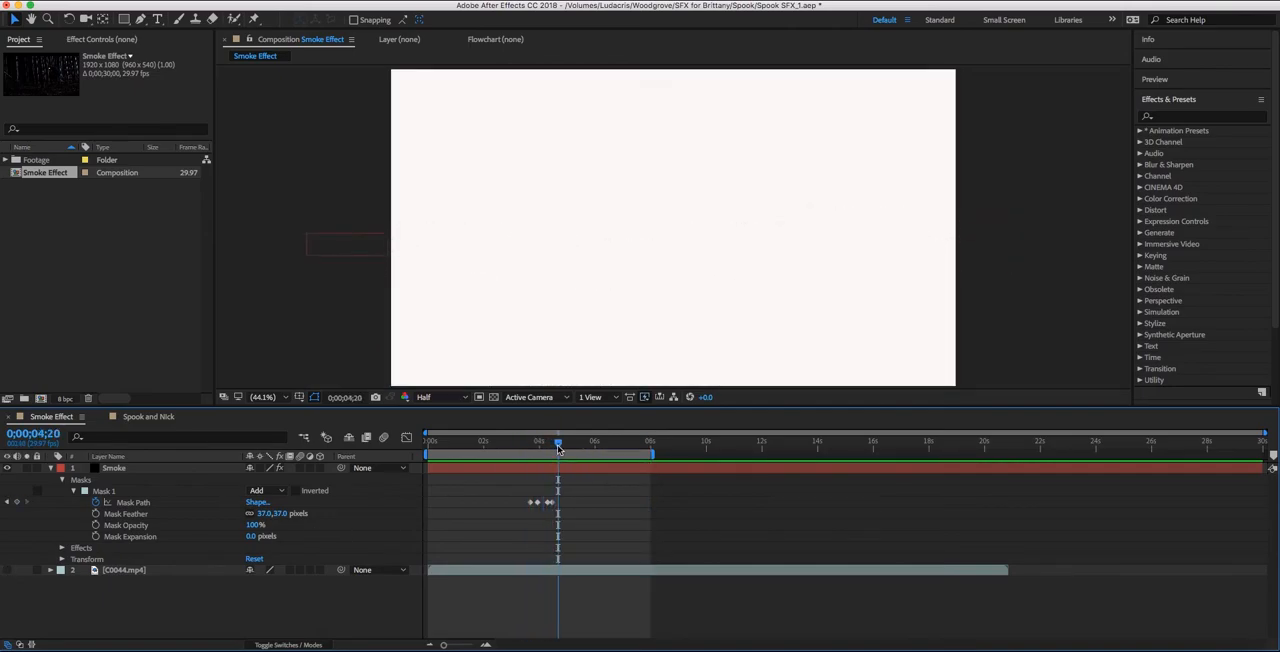
click(114, 468)
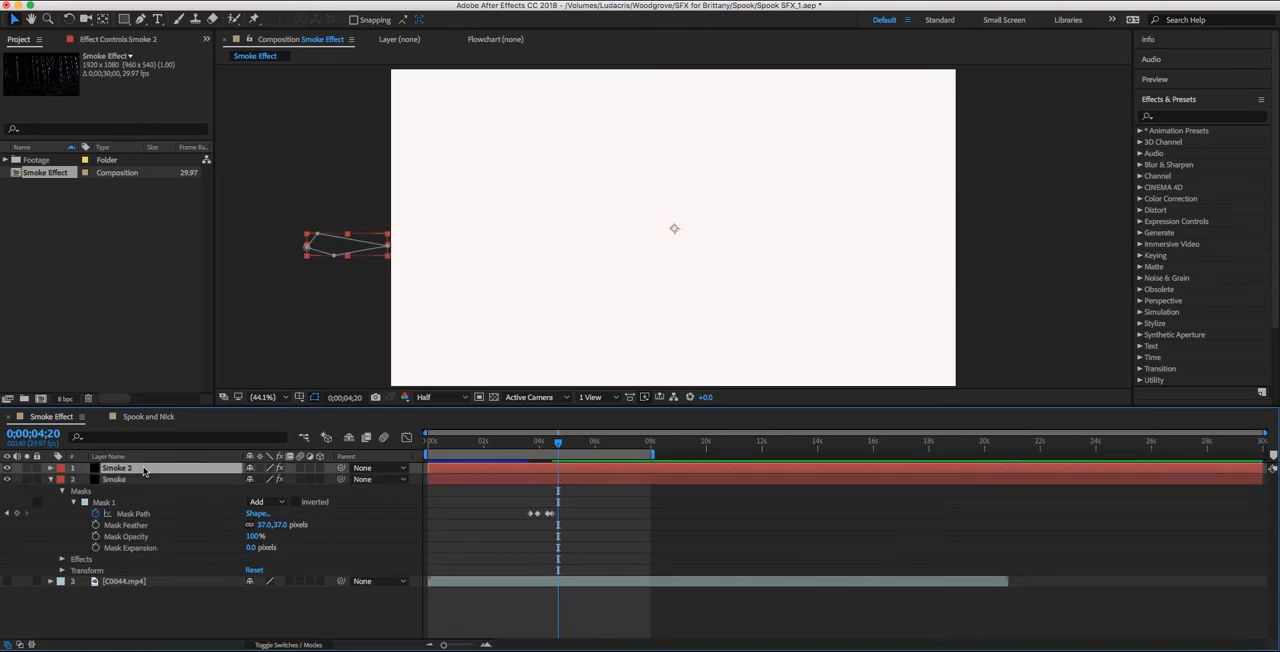
right_click(116, 468)
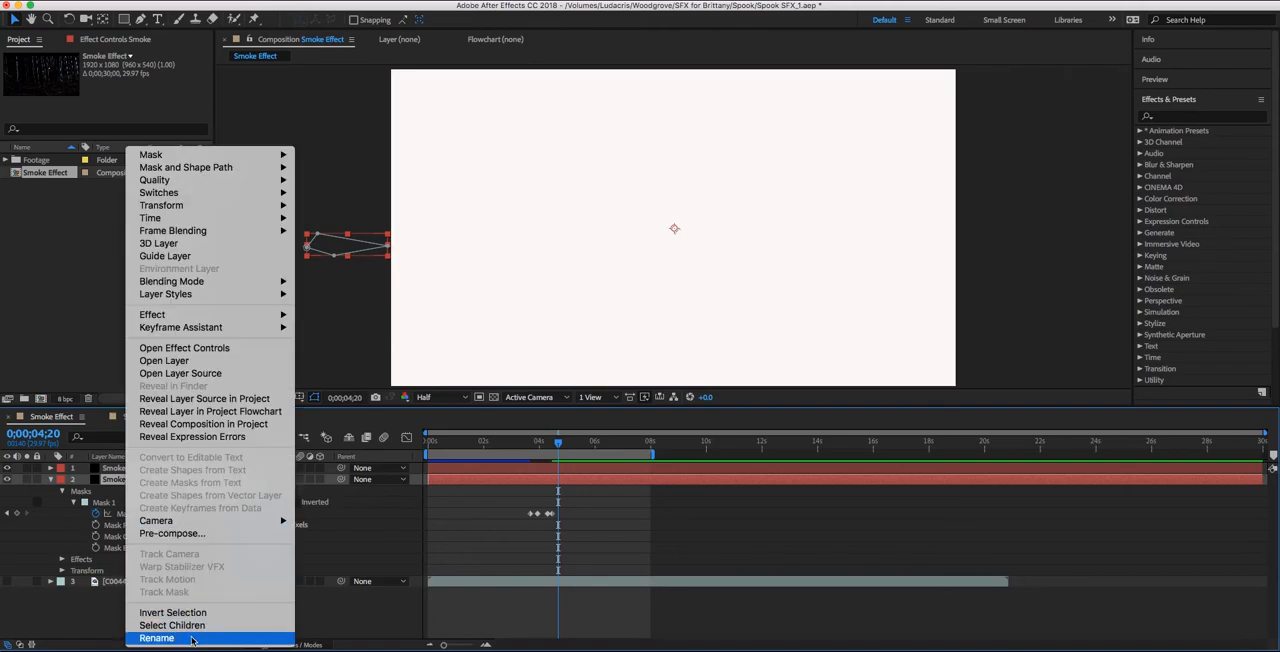
click(156, 638)
text( (light))
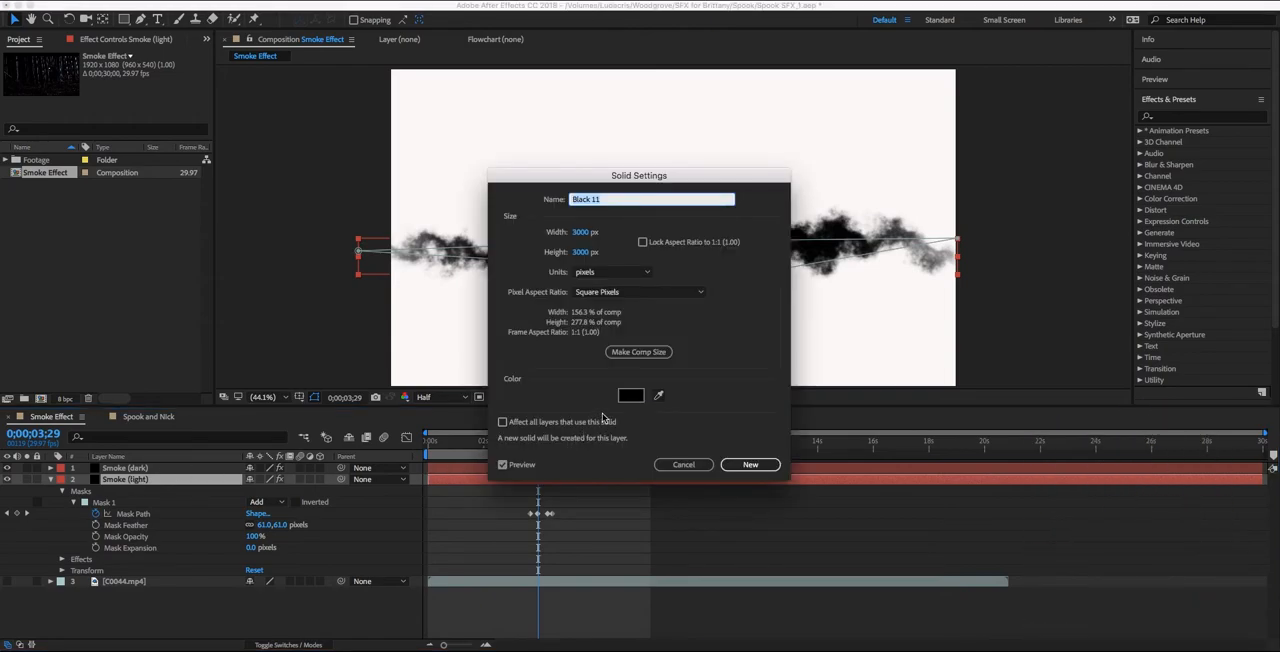
Step: Recolour the Smoke (light) solid from black to a dark red
click(632, 394)
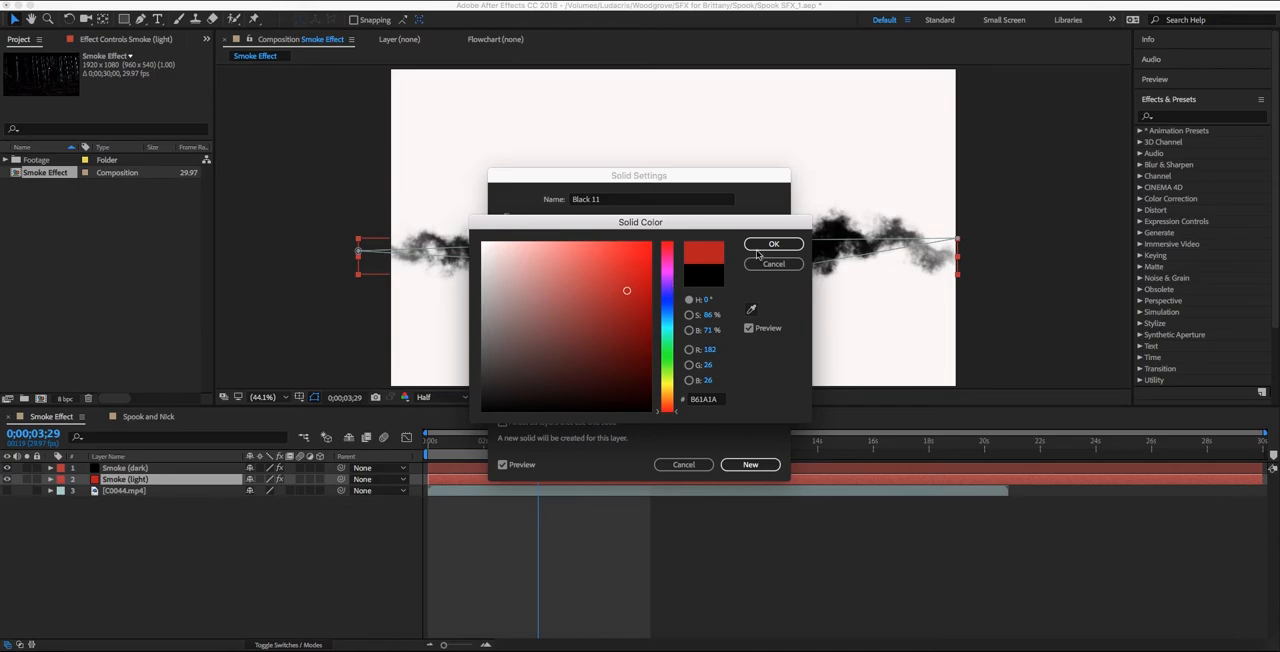
click(772, 244)
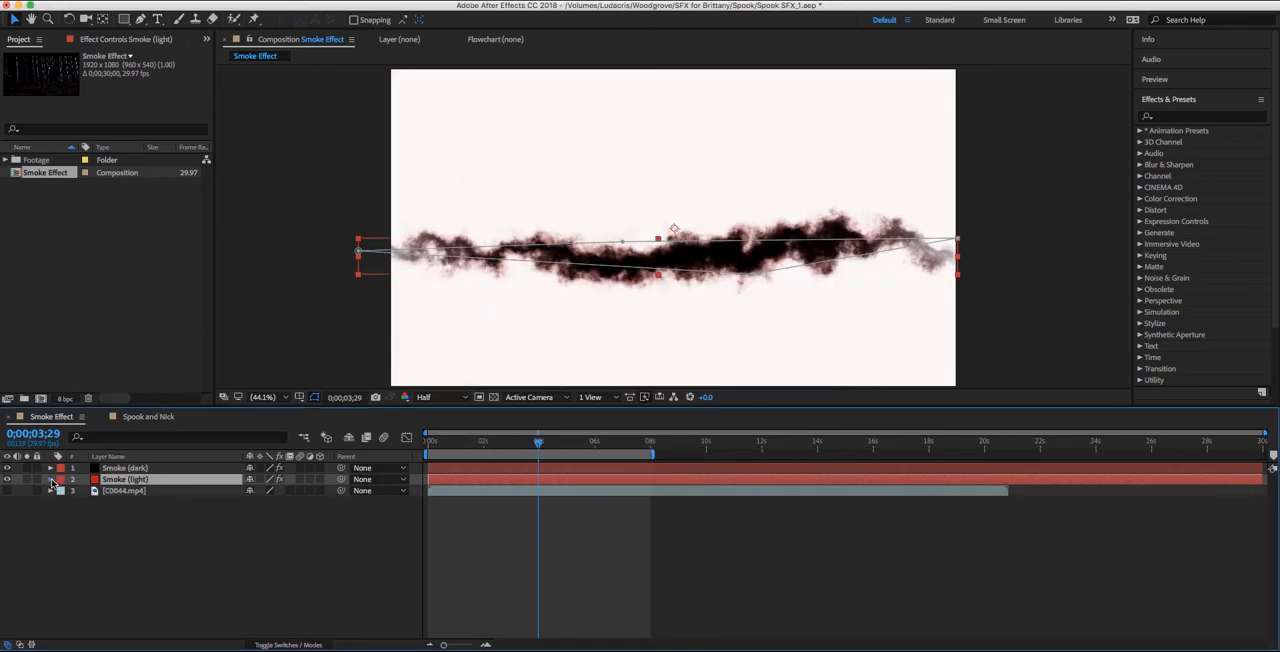
click(50, 480)
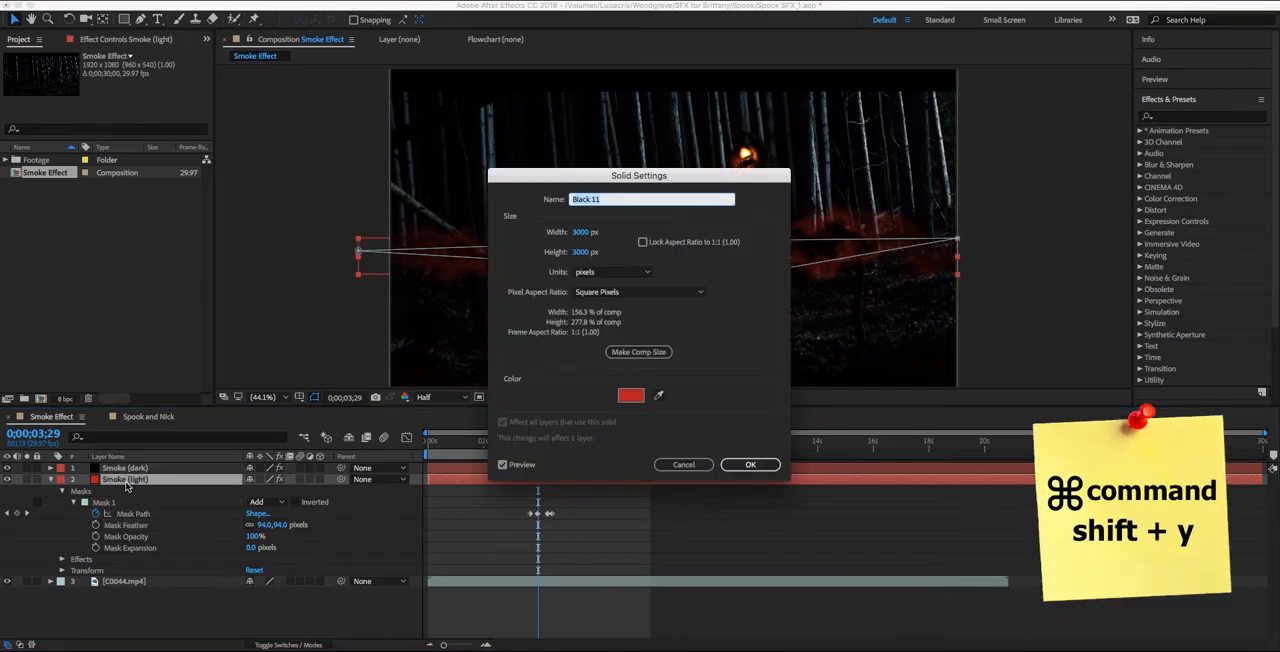
Step: Recolour the Smoke (light) solid to a near-black dark blue-grey
click(632, 396)
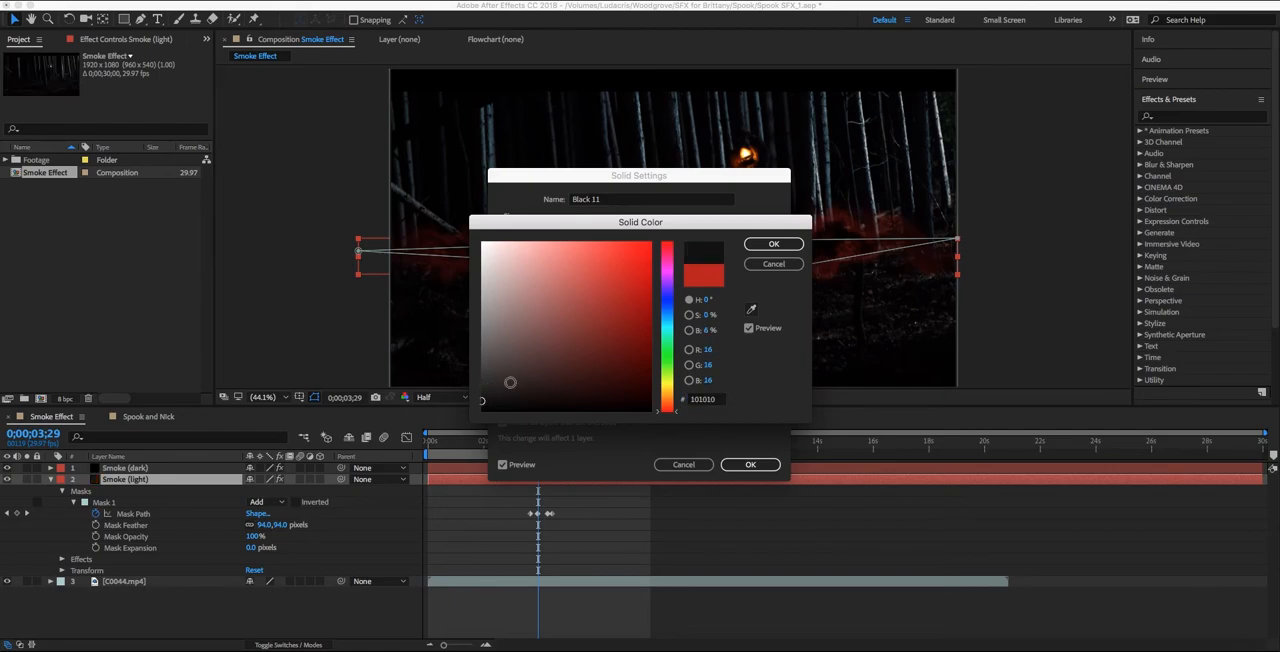
click(772, 244)
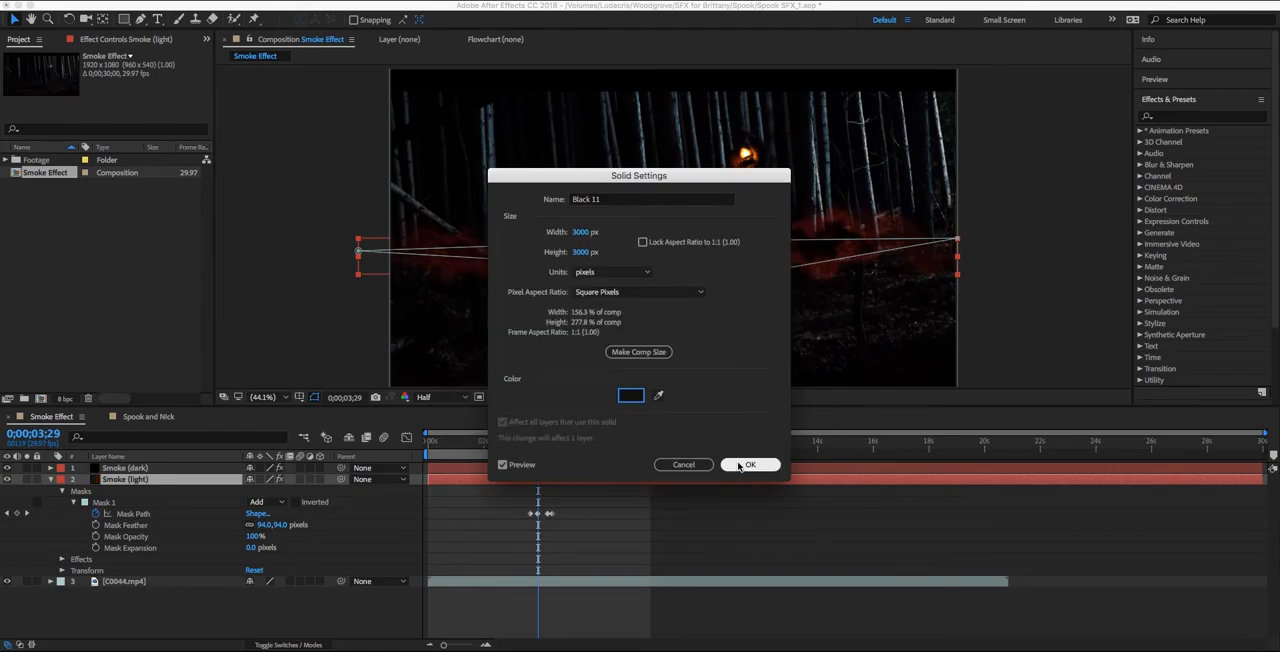
click(748, 464)
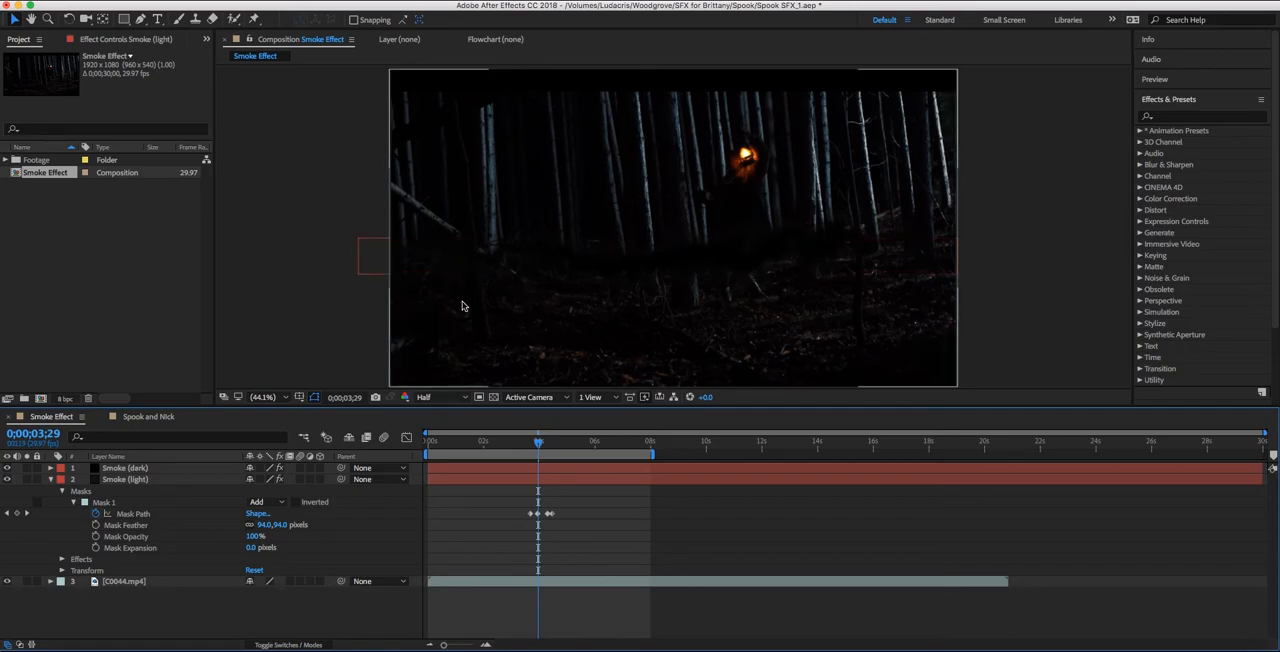
mouse_move(506, 300)
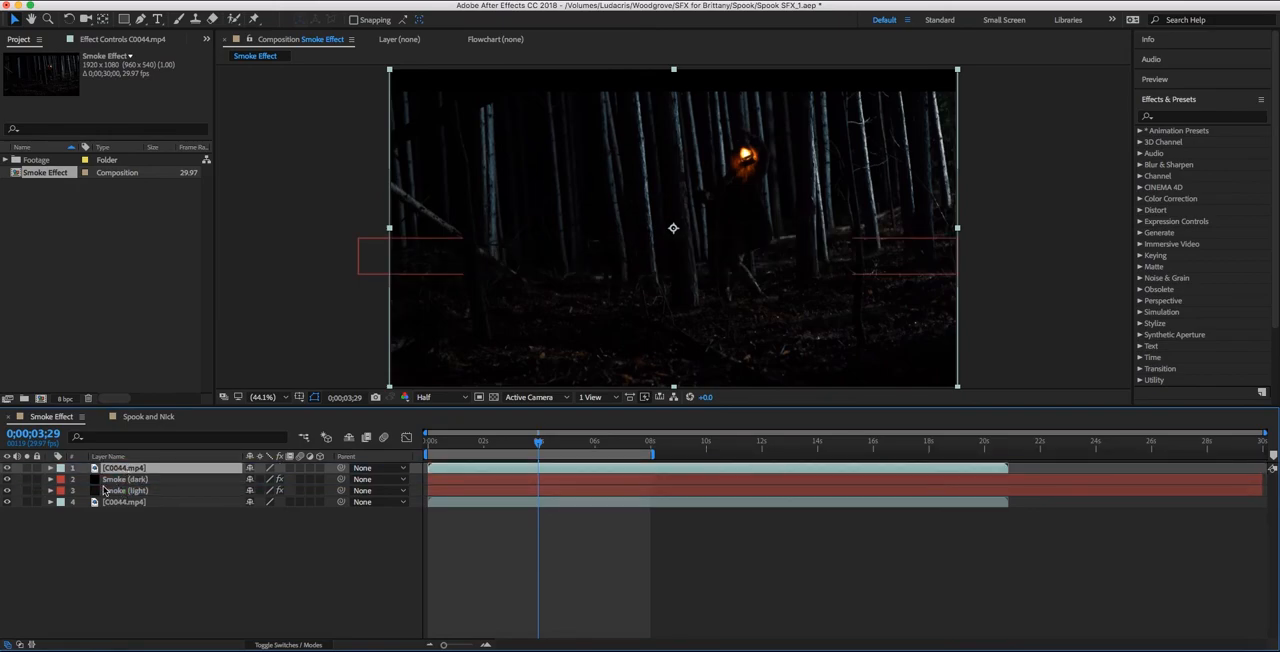
Step: Duplicate the C0044.mp4 forest footage and stack the copy above both Smoke layers
click(36, 502)
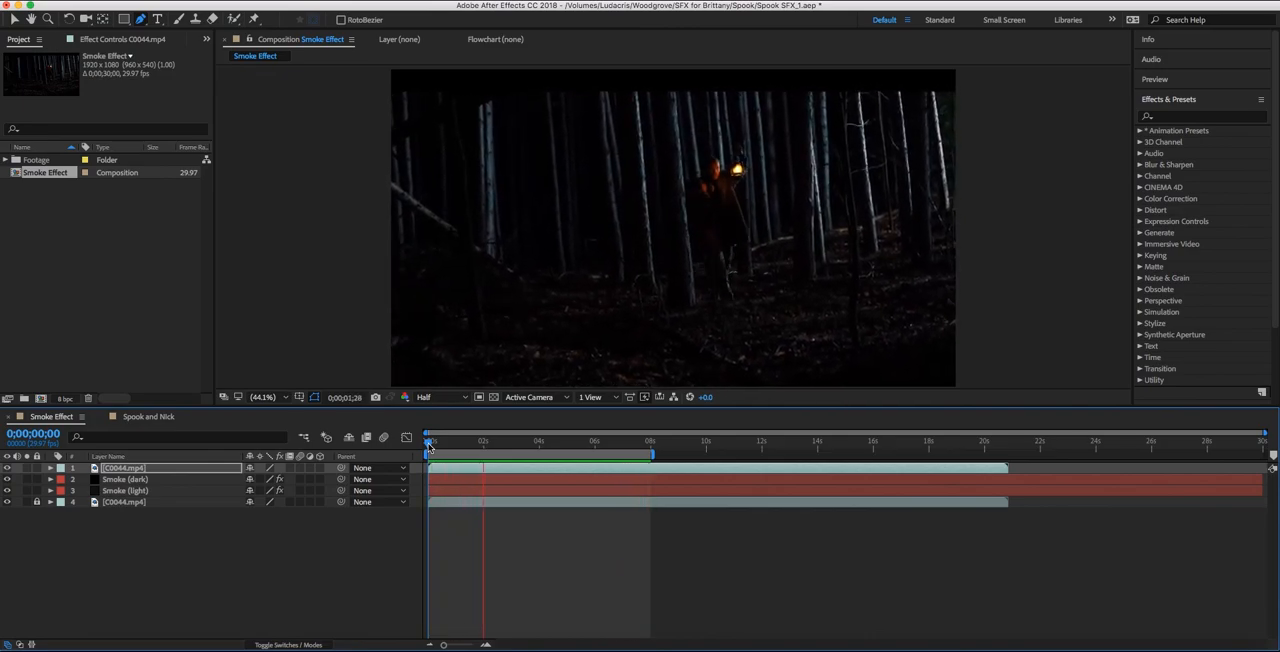
click(538, 442)
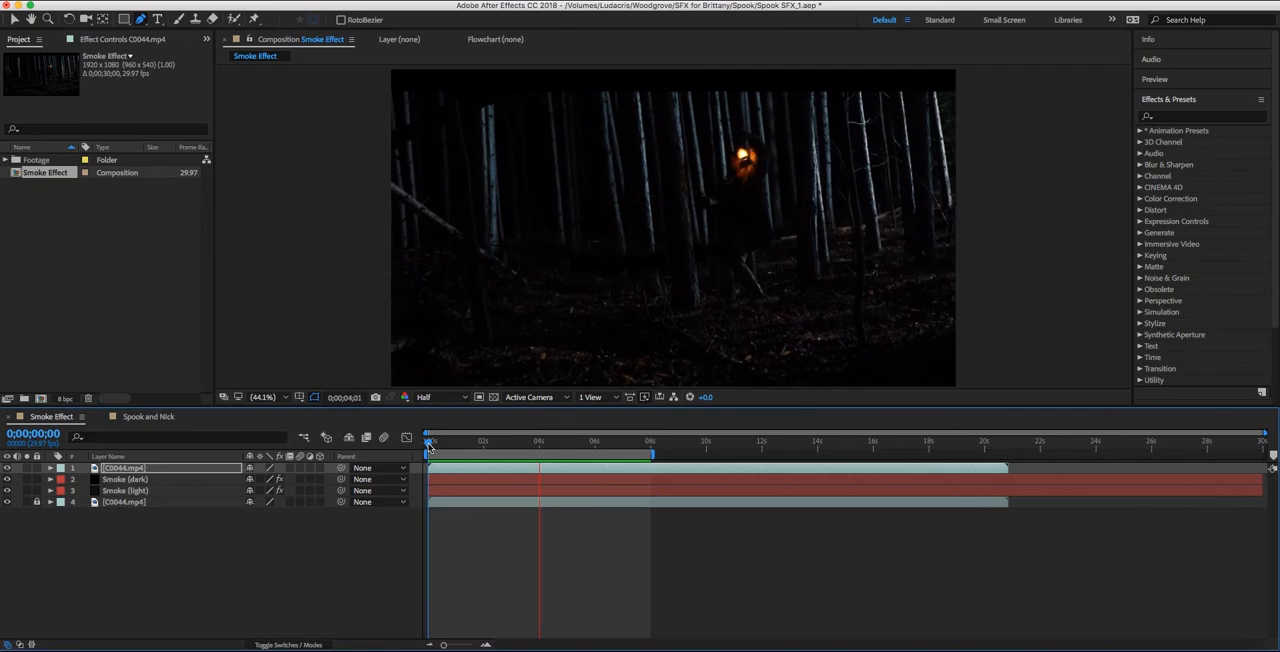